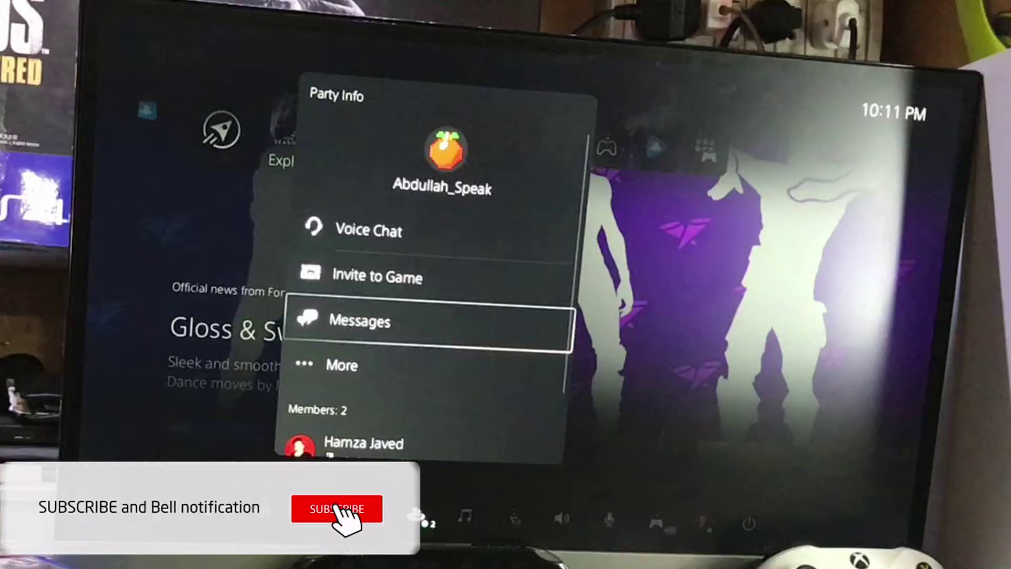
Select Messages in Party Info to reveal Send a Quick Message and View Messages.
click(360, 320)
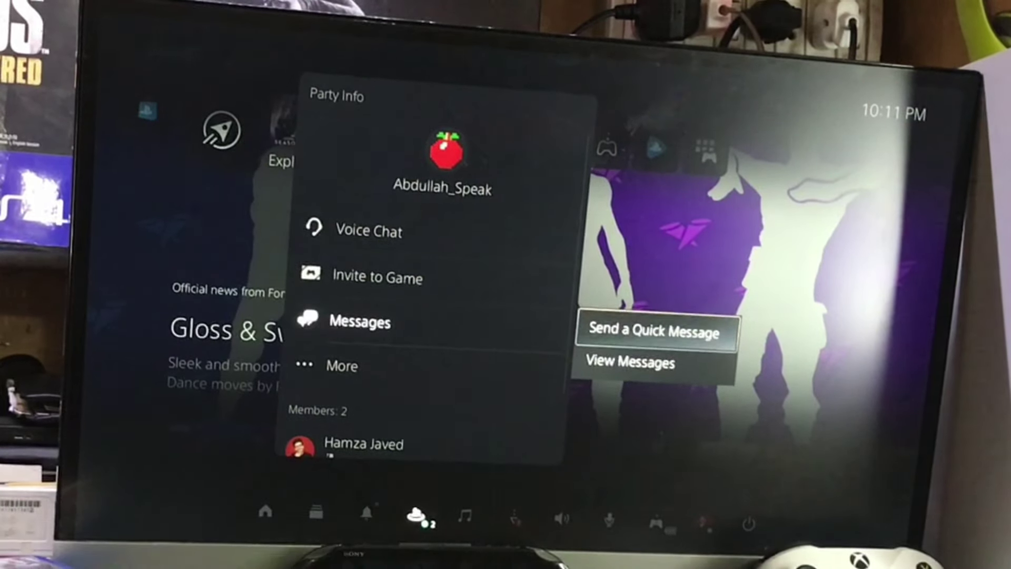